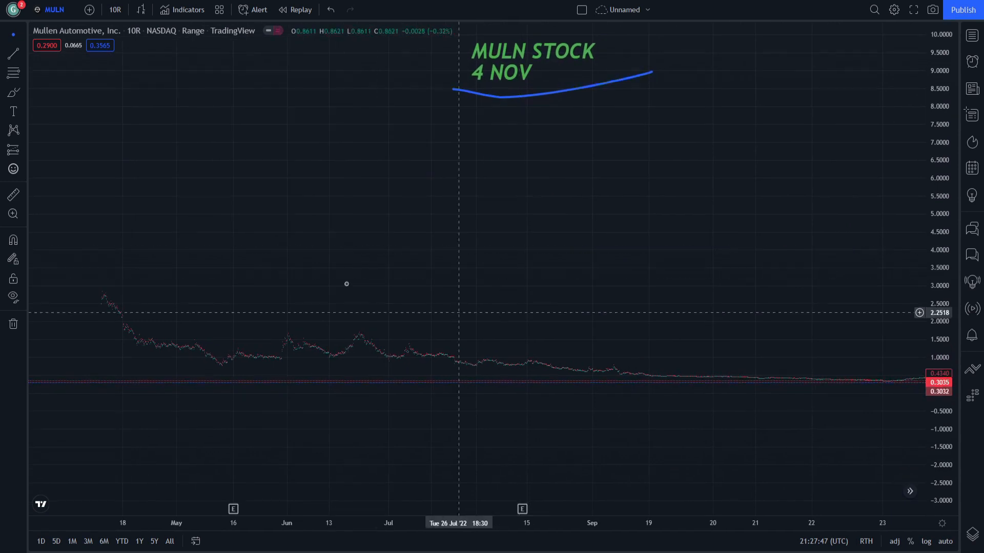
# Step: Switch the MULN chart to daily bars, then back to the 10-range interval
pyautogui.click(114, 9)
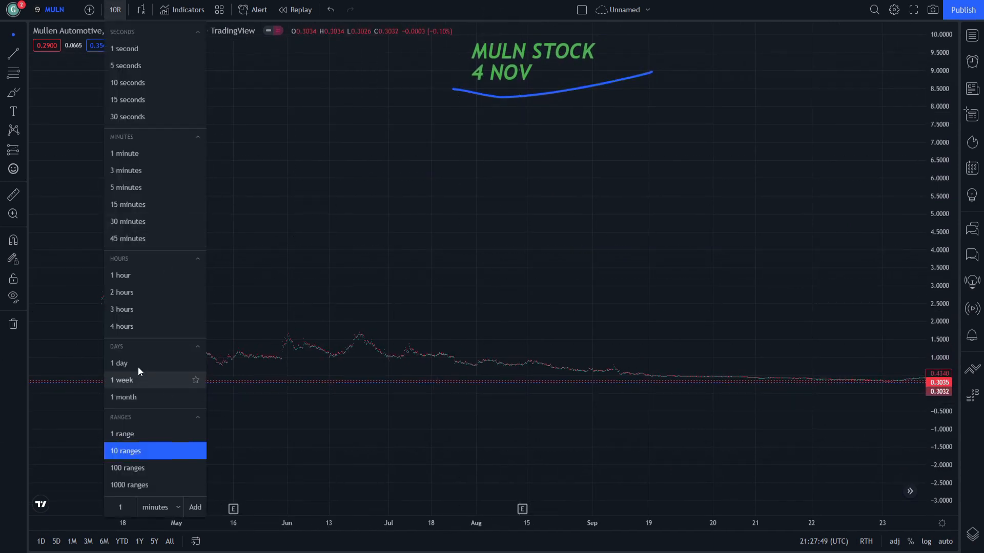
pyautogui.click(118, 363)
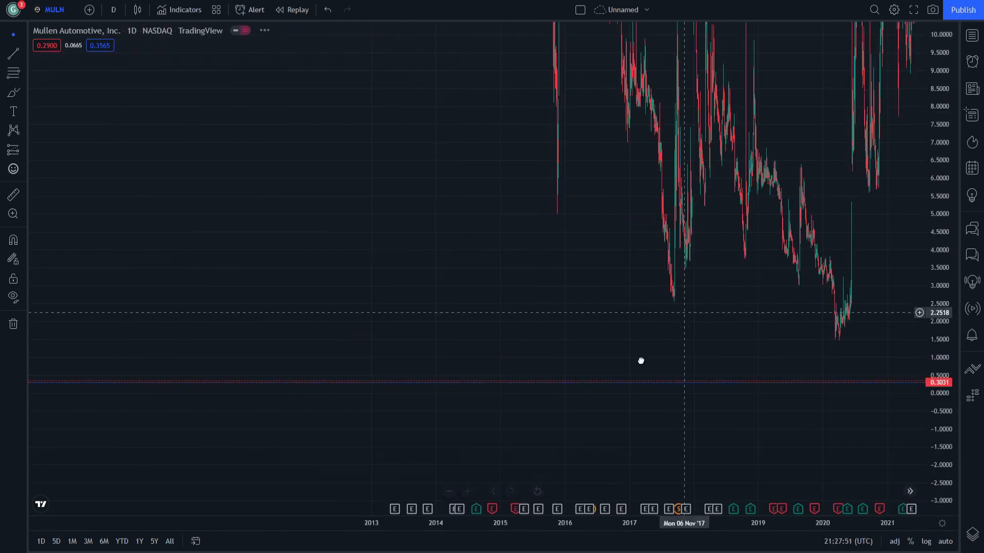
pyautogui.click(114, 9)
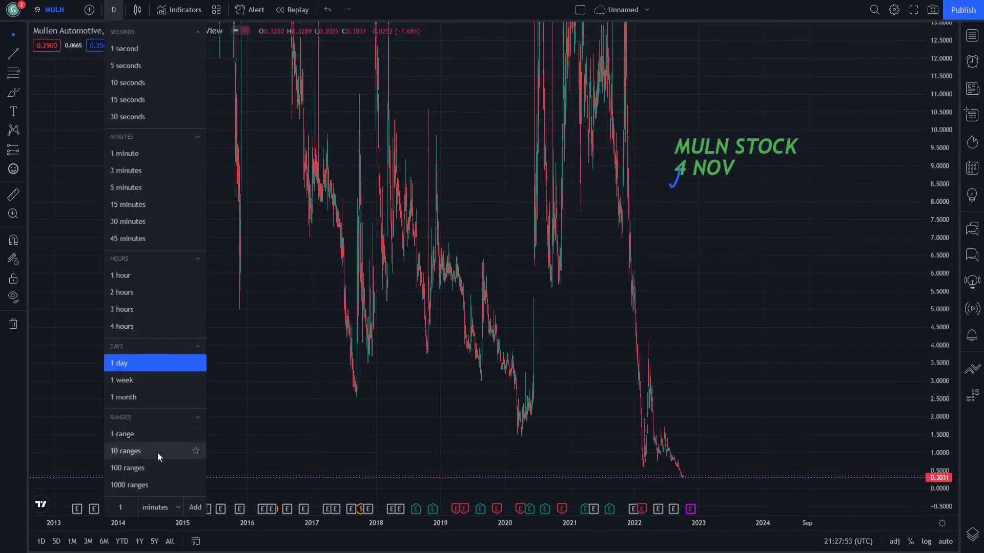
pyautogui.click(125, 451)
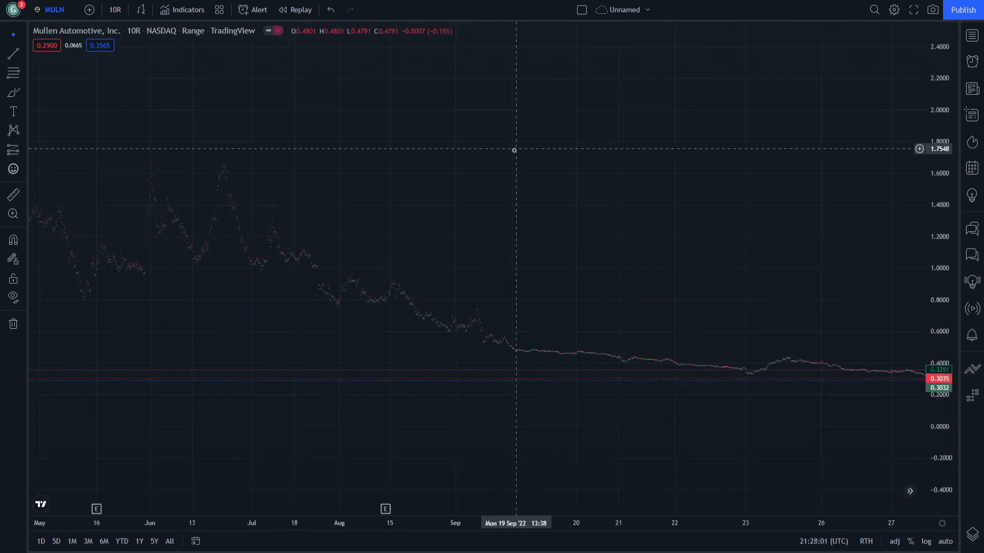
# Step: Draw a trendline across the falling MULN prices and frame the decline
pyautogui.moveTo(514, 276); pyautogui.dragTo(341, 274)
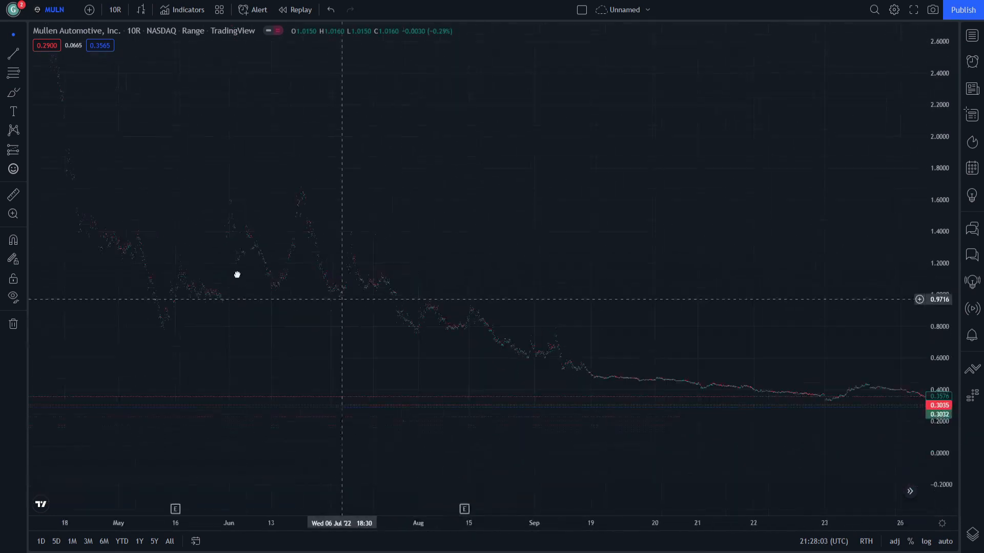
pyautogui.moveTo(214, 150); pyautogui.dragTo(516, 375)
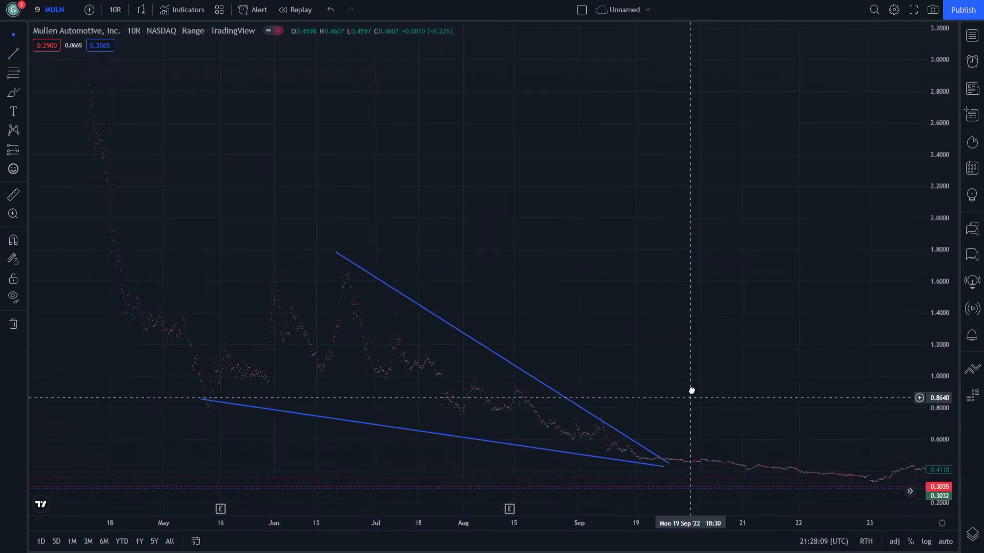
pyautogui.moveTo(691, 391); pyautogui.dragTo(508, 332)
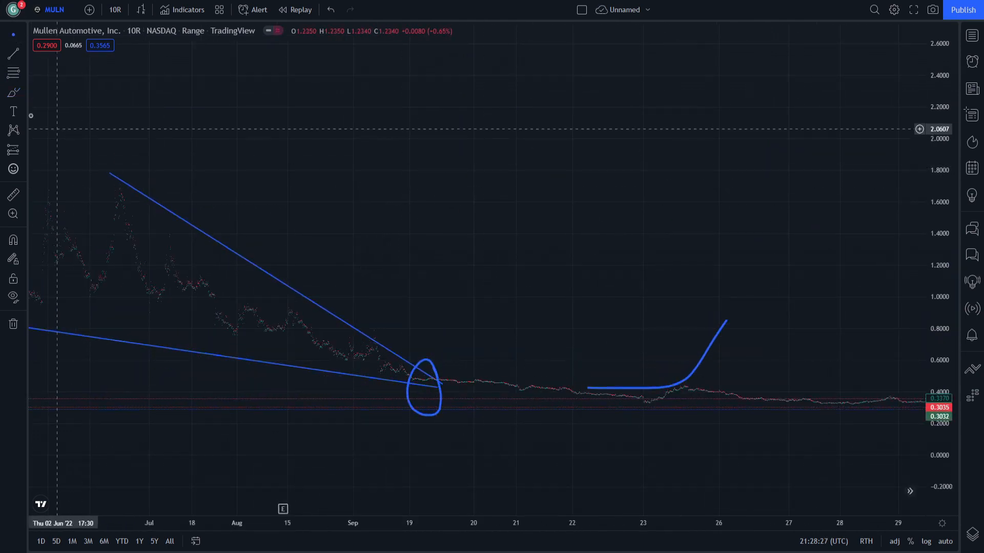
# Step: Brush a curved arrow into the intersection and loop the August–September downtrend
pyautogui.moveTo(435, 305); pyautogui.dragTo(451, 451)
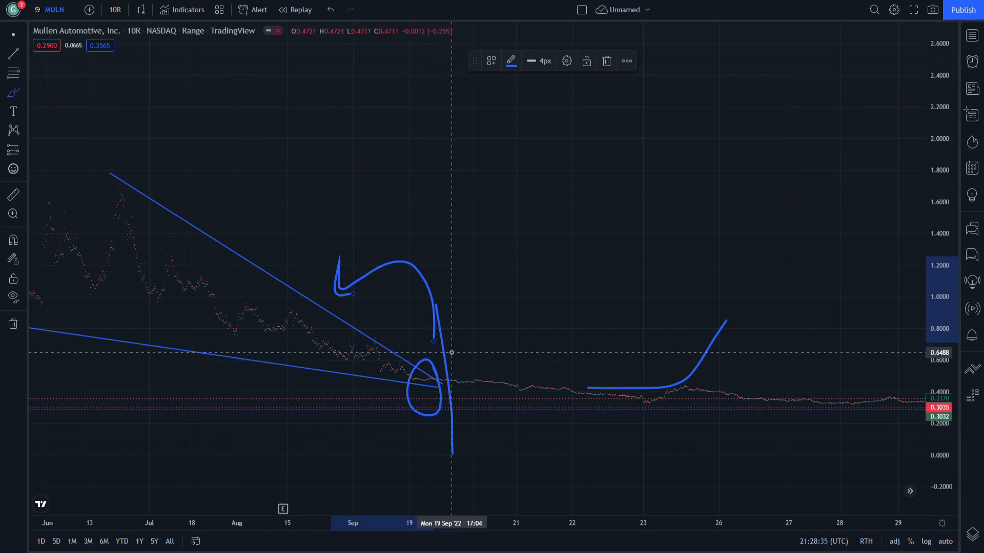
pyautogui.moveTo(254, 302)
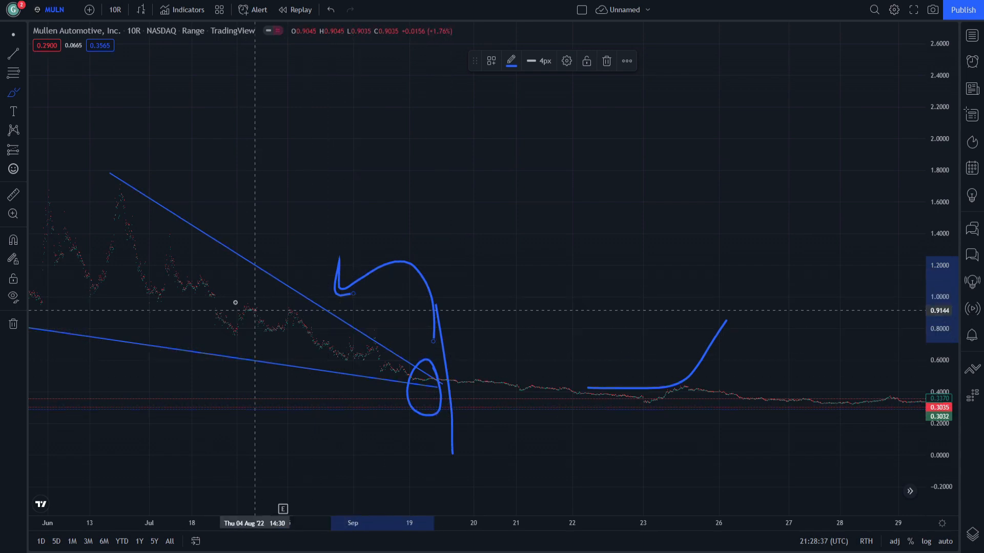
pyautogui.moveTo(188, 273); pyautogui.dragTo(367, 373)
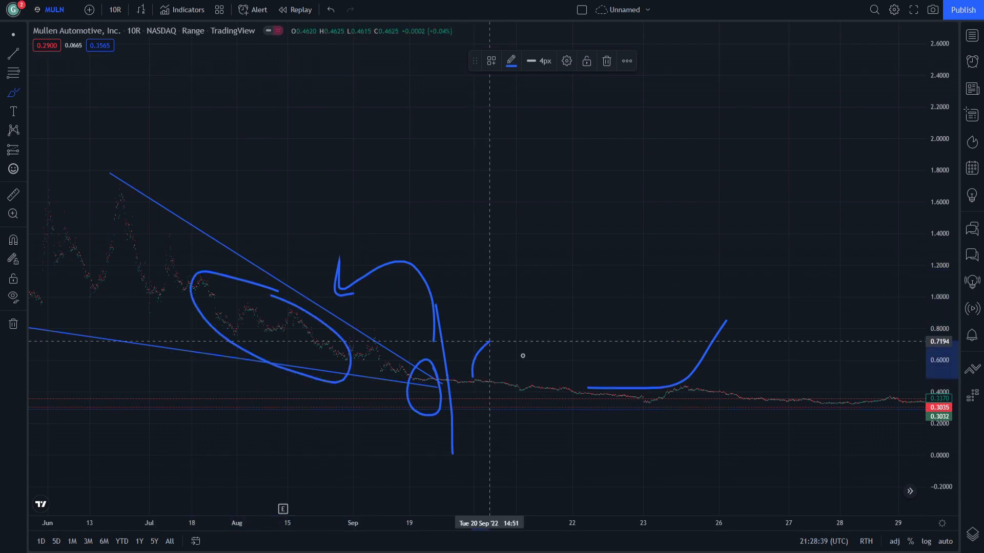